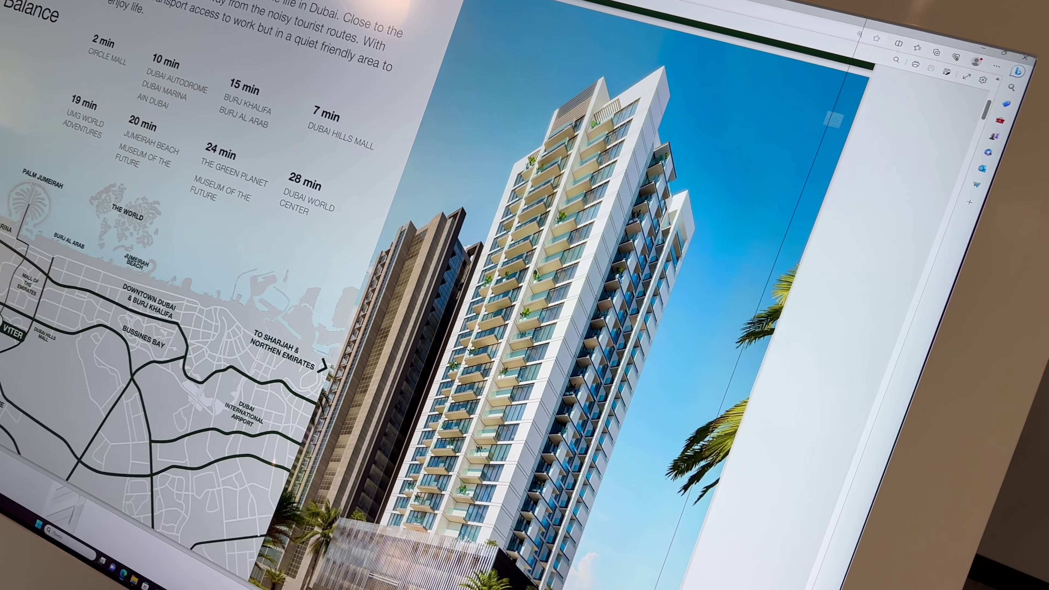
scroll(down, 3)
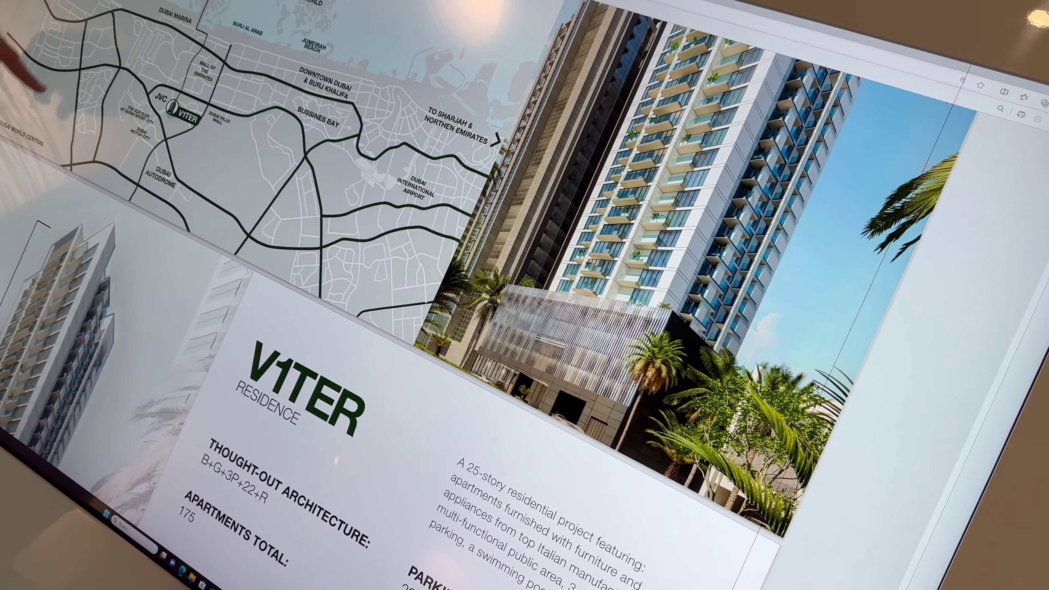